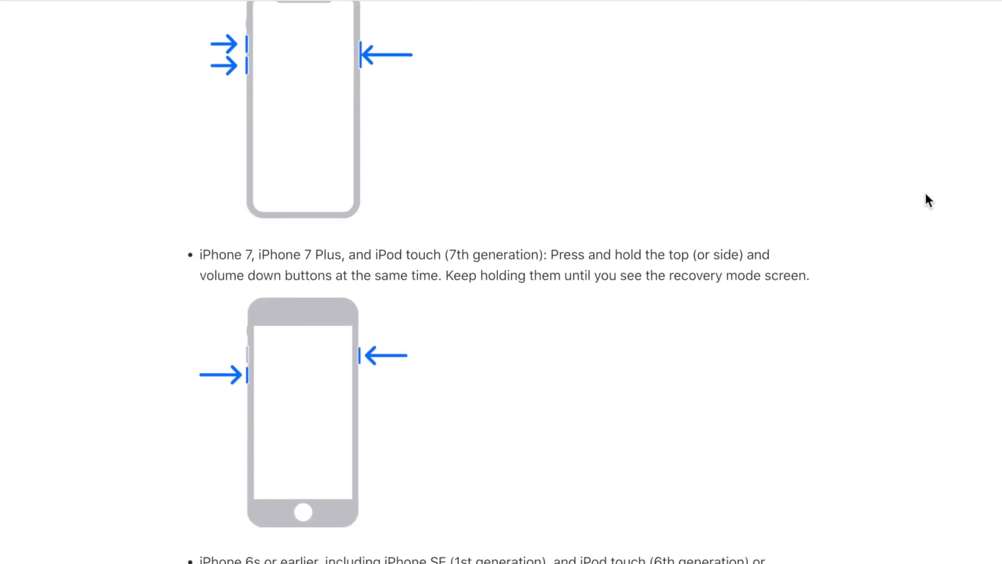
# Update the iPhone to iOS 15.4 in iTunes rather than restoring factory settings
pyautogui.scroll(-3)
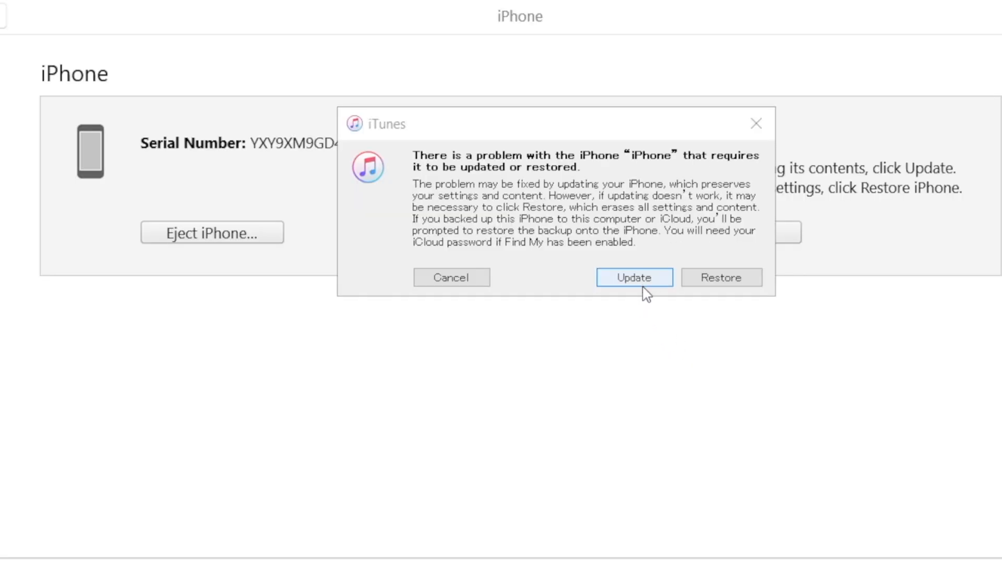
pyautogui.click(633, 277)
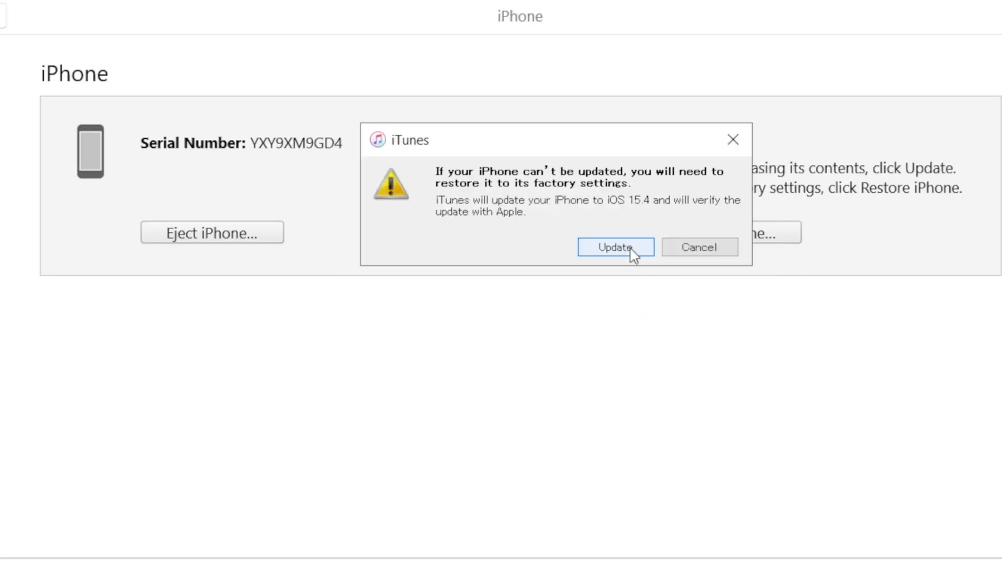
pyautogui.click(615, 247)
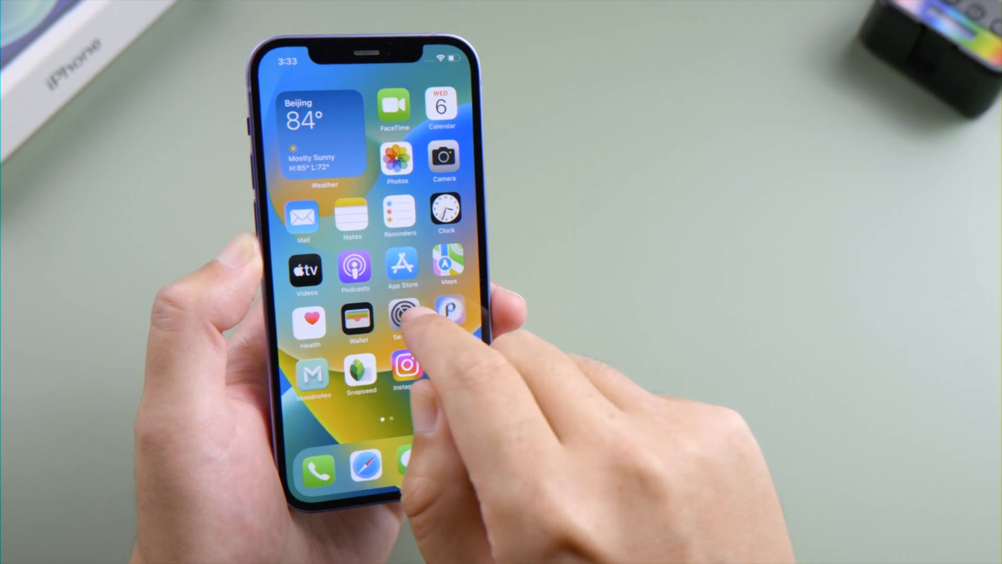
pyautogui.click(402, 313)
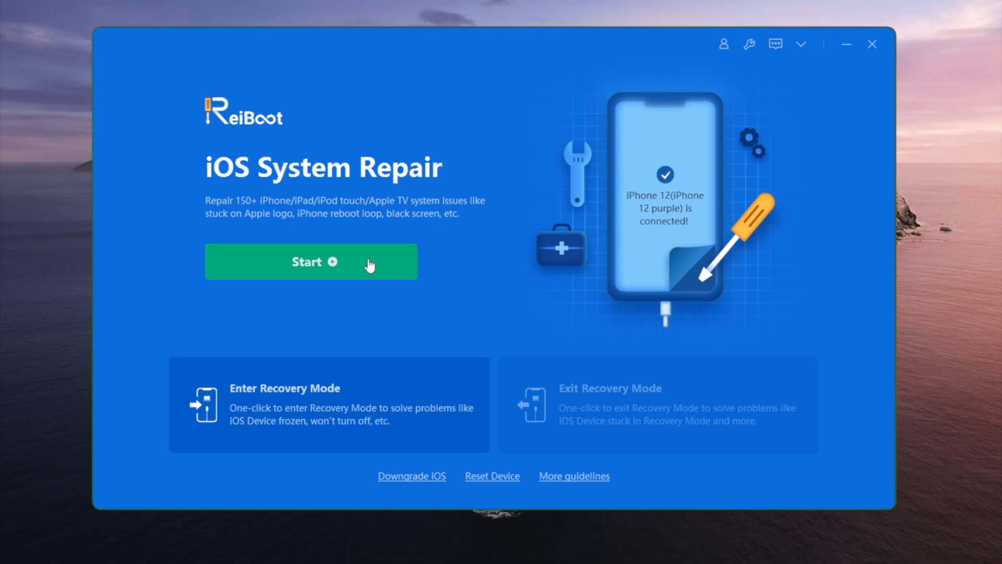
# Start ReiBoot's Standard Repair and view the iPad recovery mode steps
pyautogui.click(311, 262)
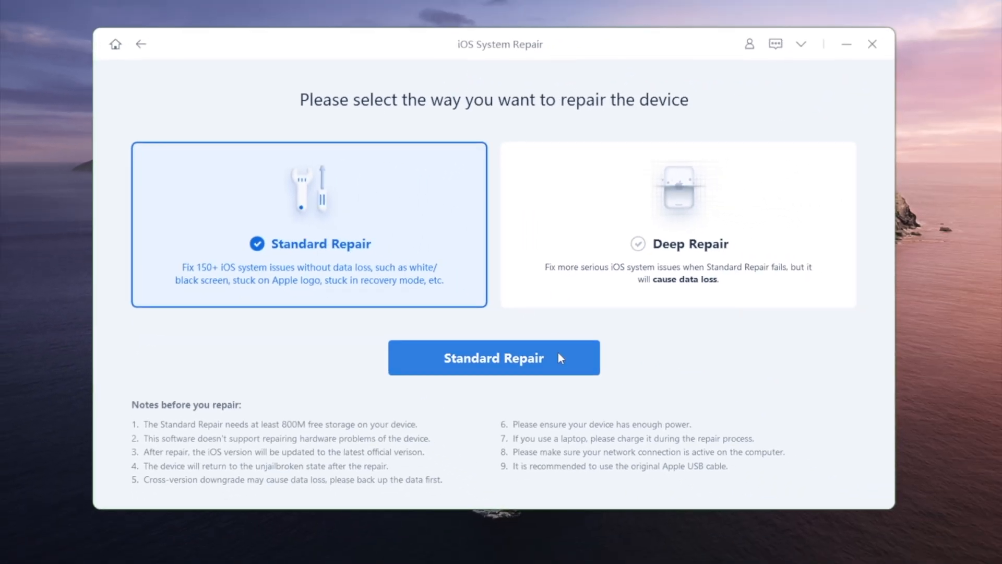
pyautogui.click(493, 357)
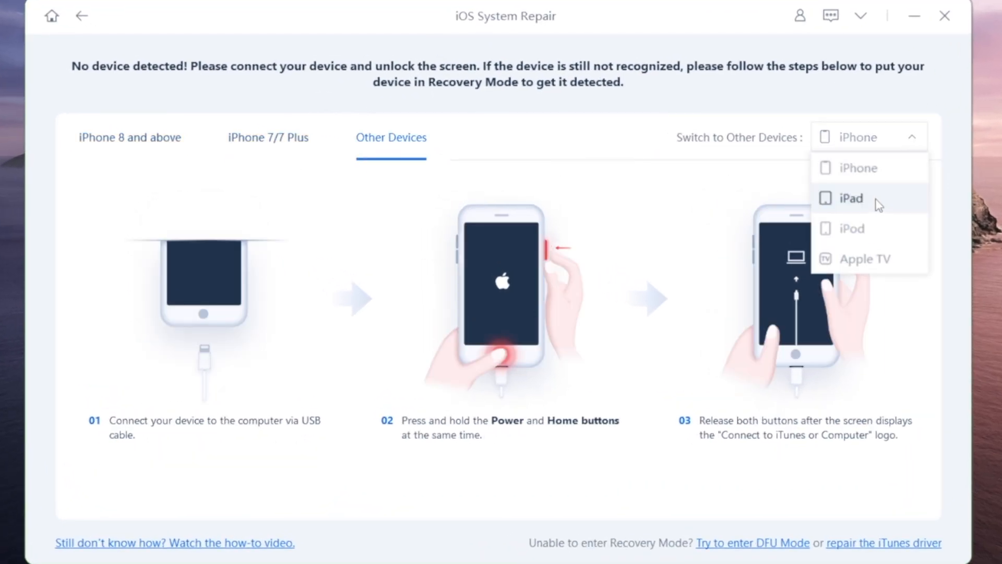
pyautogui.click(851, 198)
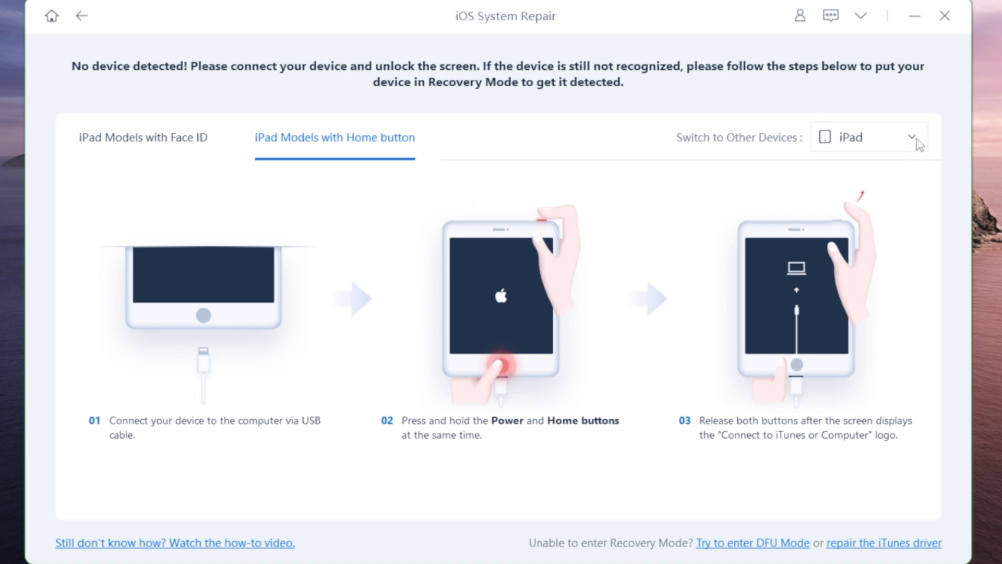
pyautogui.click(868, 137)
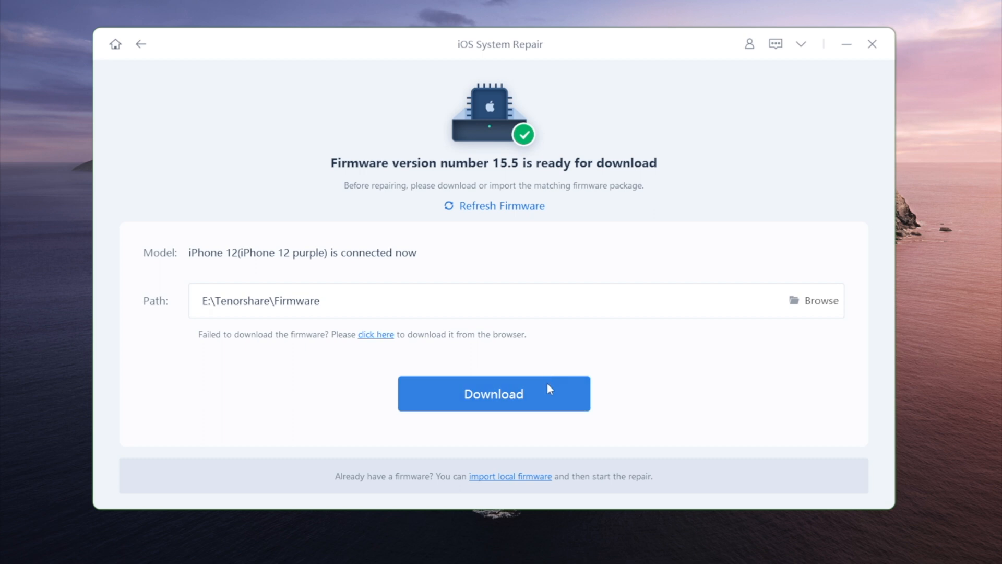
# Download firmware 15.5 and run Standard Repair on the iPhone 12
pyautogui.click(492, 392)
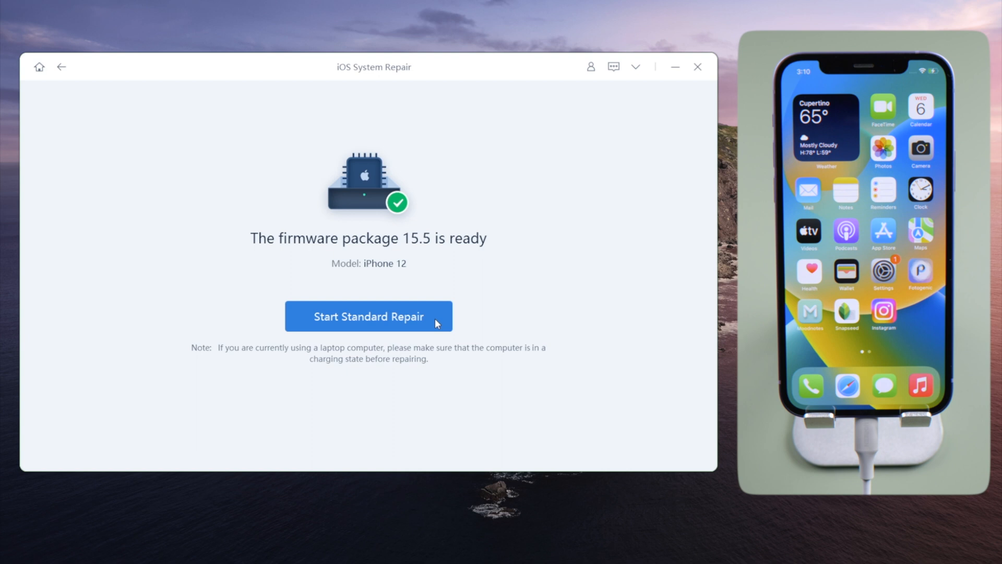
pyautogui.click(368, 316)
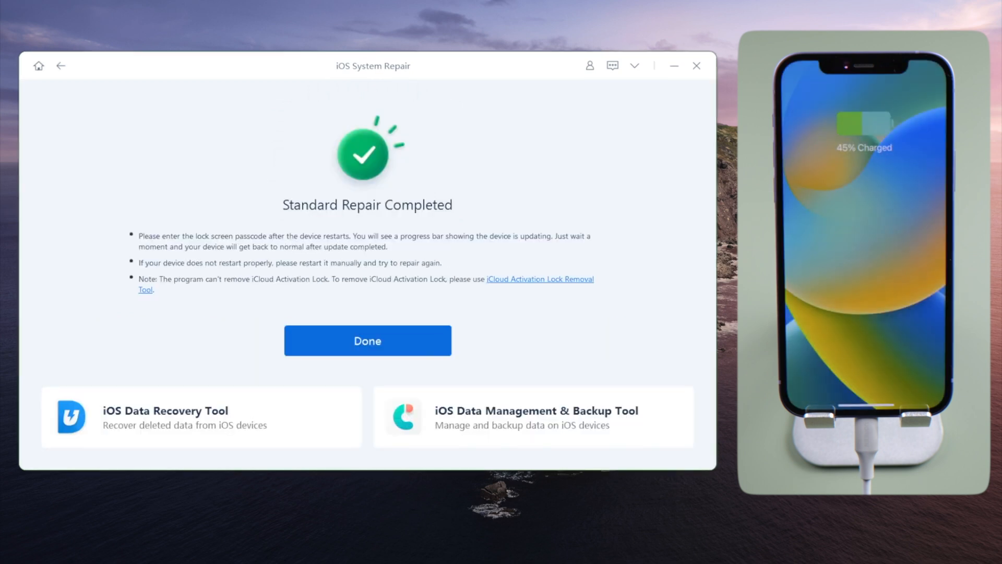
# Open the Buy ReiBoot page with 1 Month, 1 Year and Lifetime prices
pyautogui.click(368, 339)
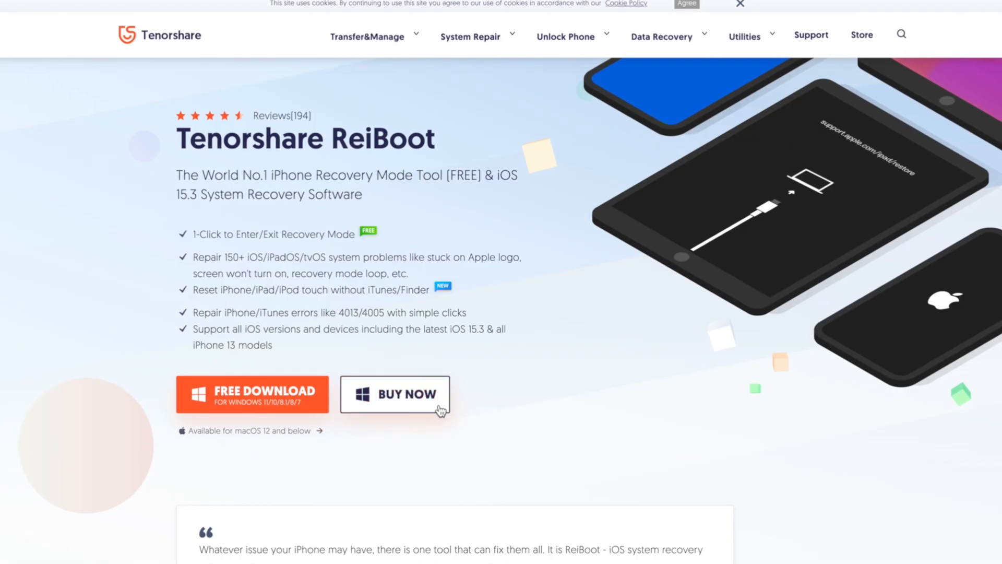
pyautogui.click(394, 393)
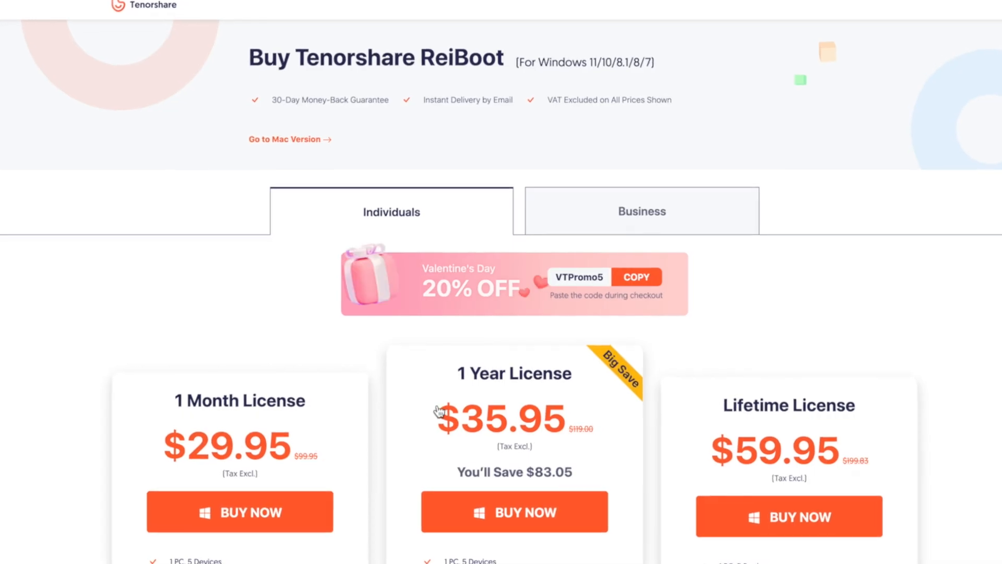